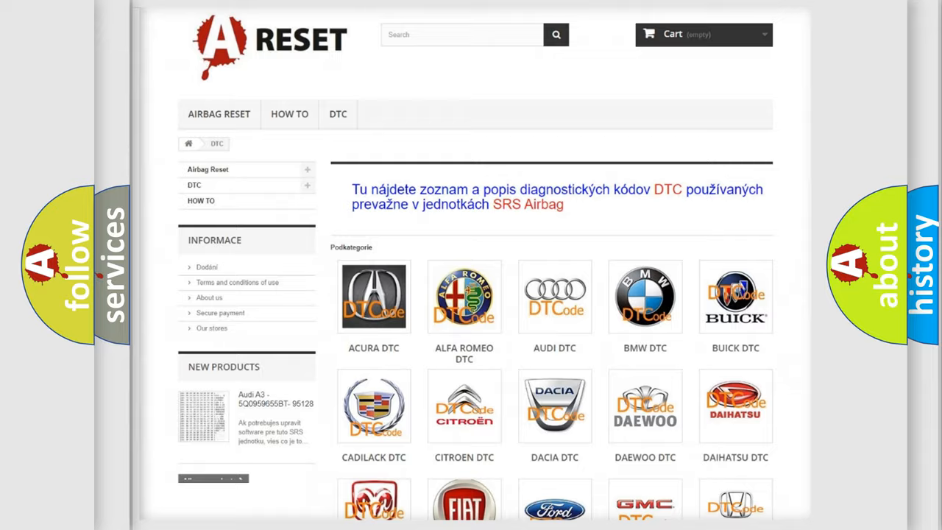
Step: Open the JEEP DTC tile and scroll through its trouble code list
scroll(down, 3)
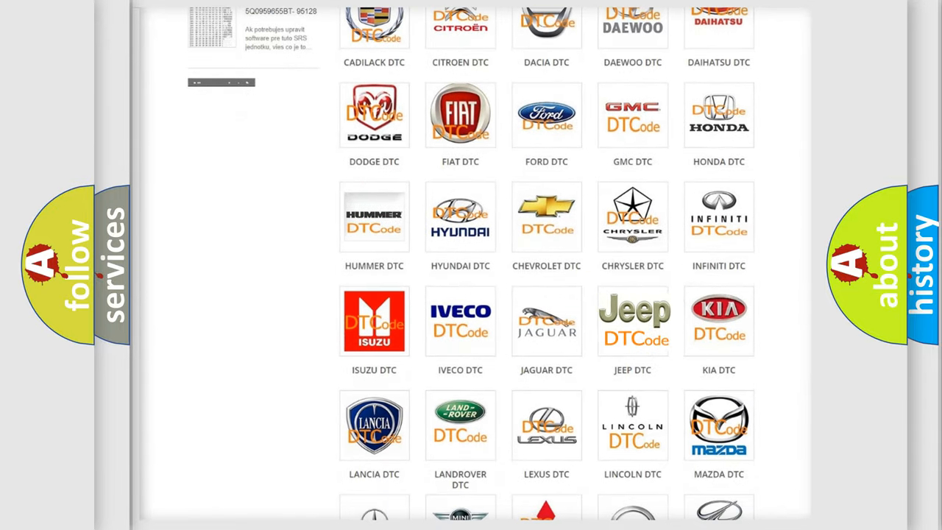
click(632, 320)
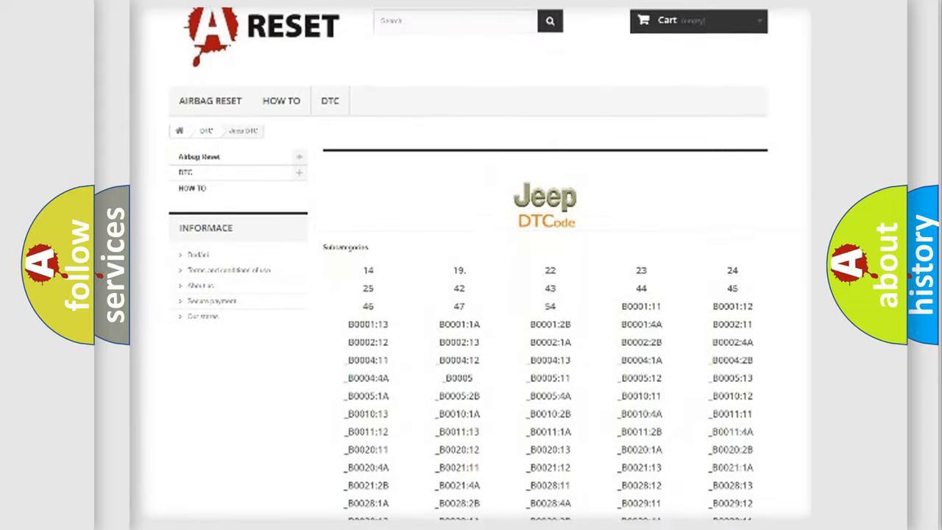
scroll(down, 3)
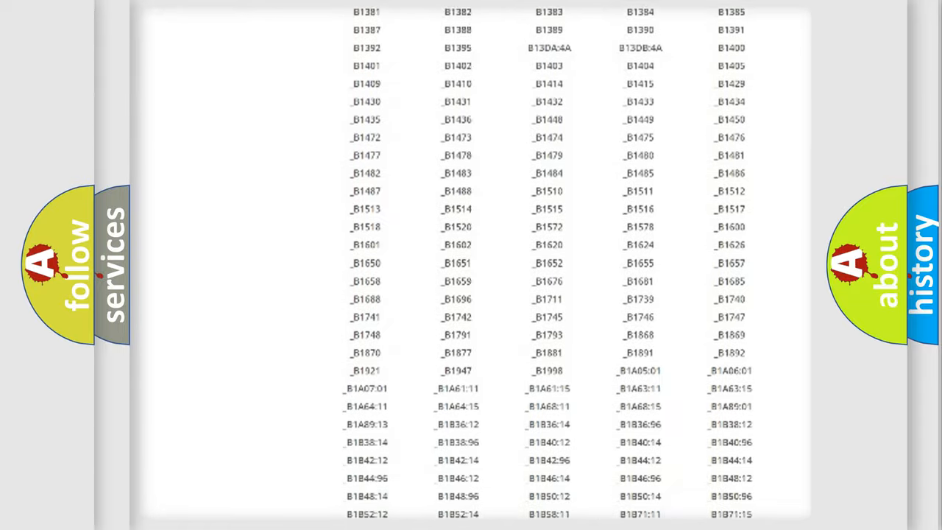
scroll(up, 3)
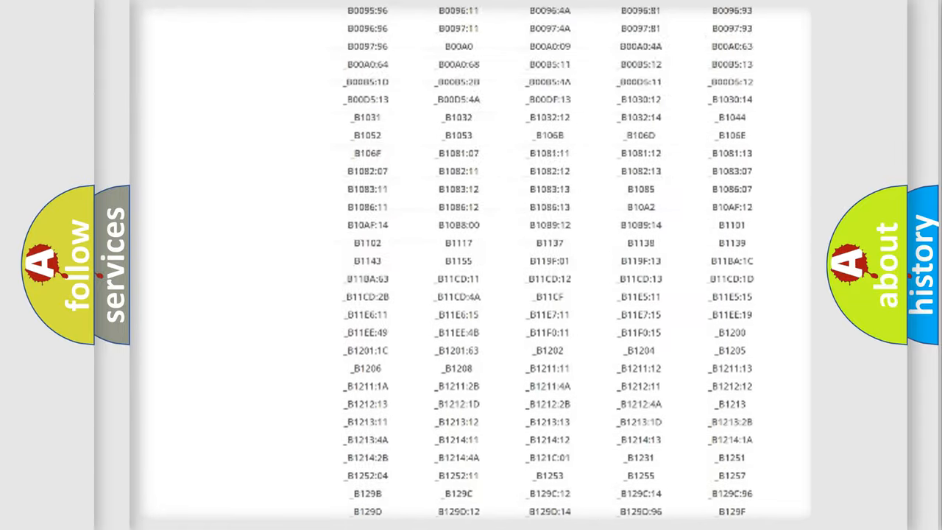